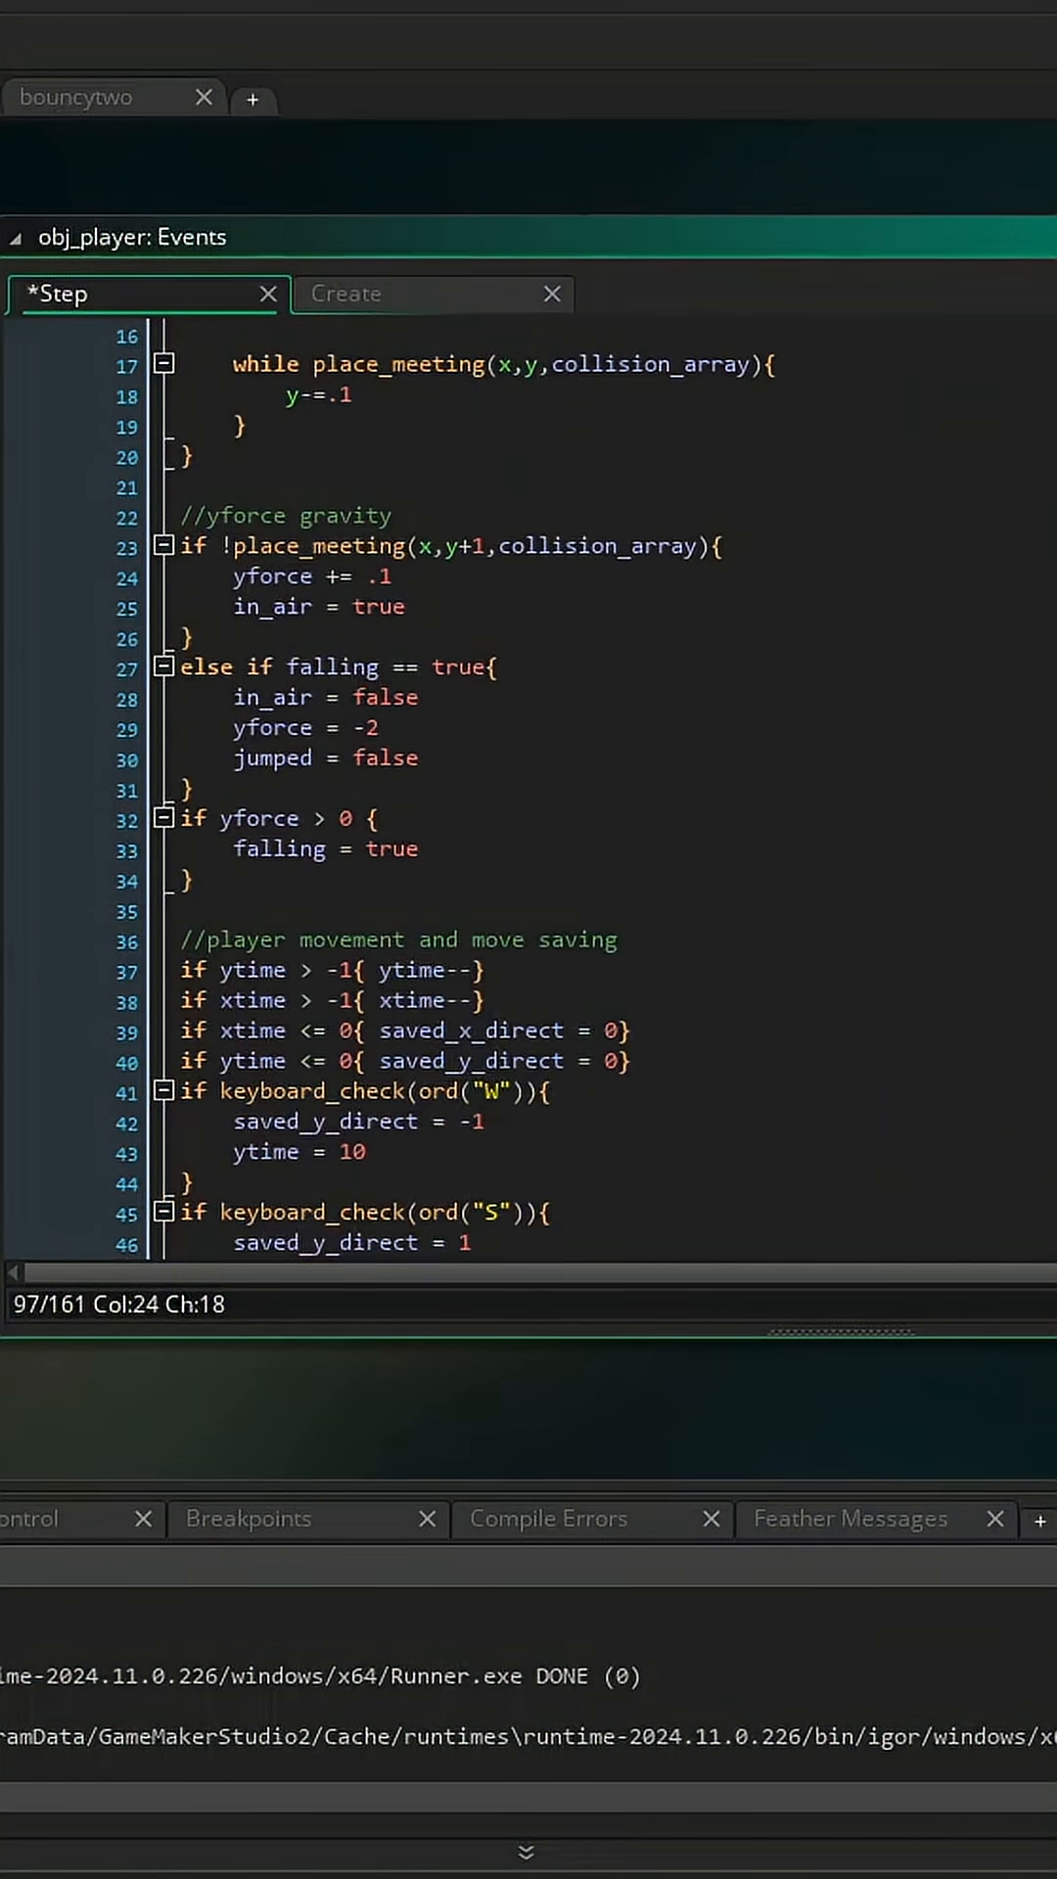
scroll(down, 3)
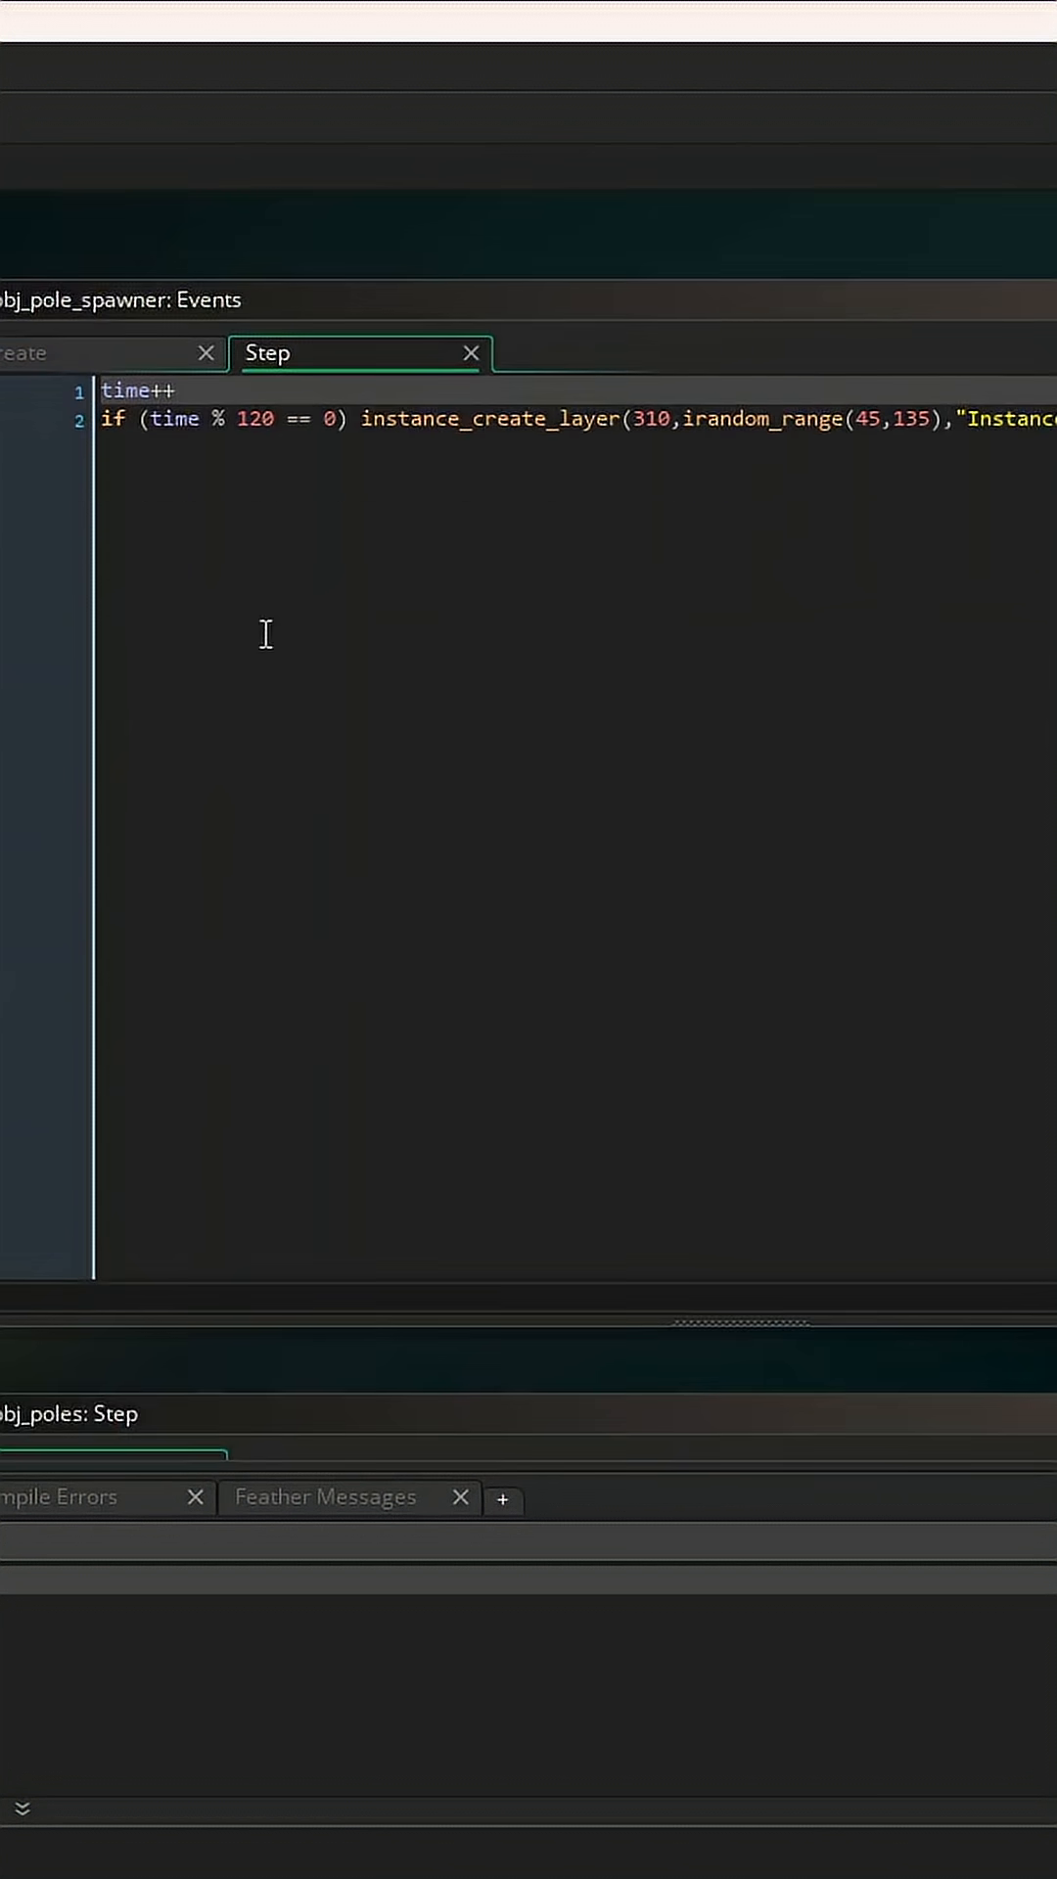
mouse_move(979, 835)
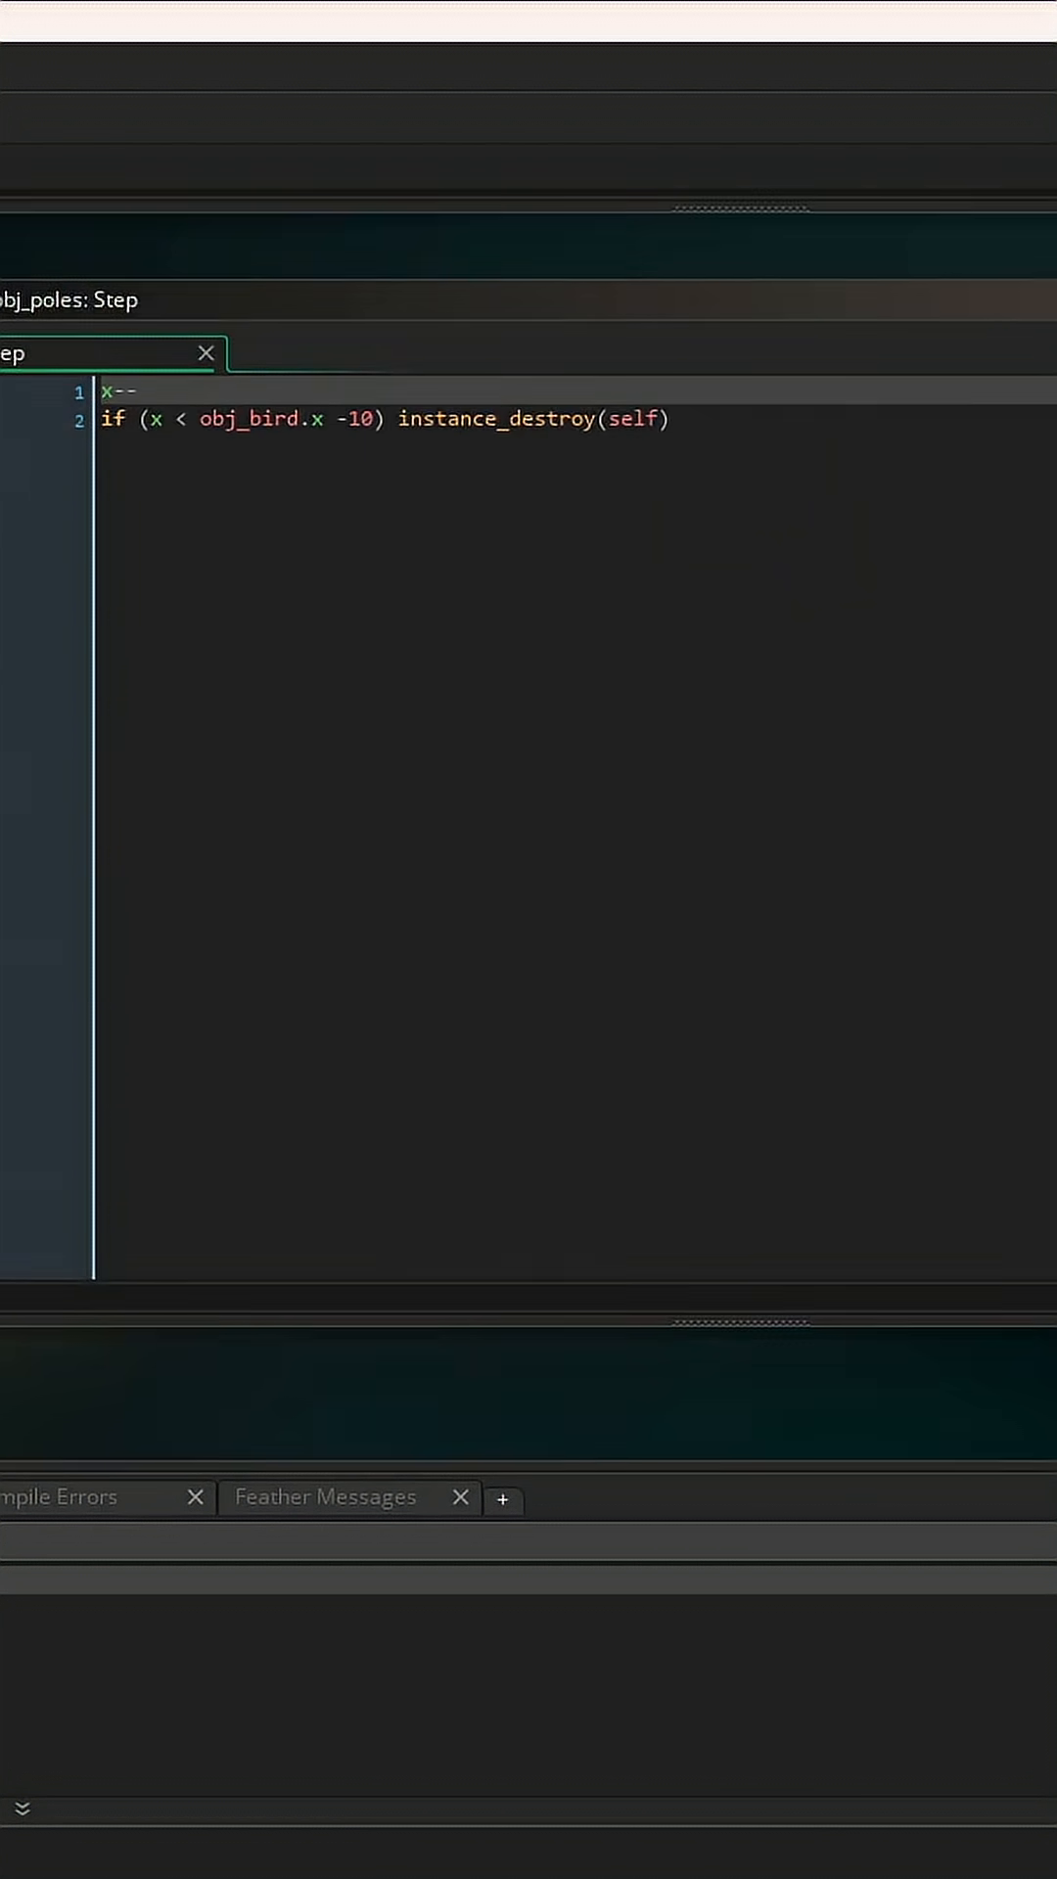
mouse_move(671, 824)
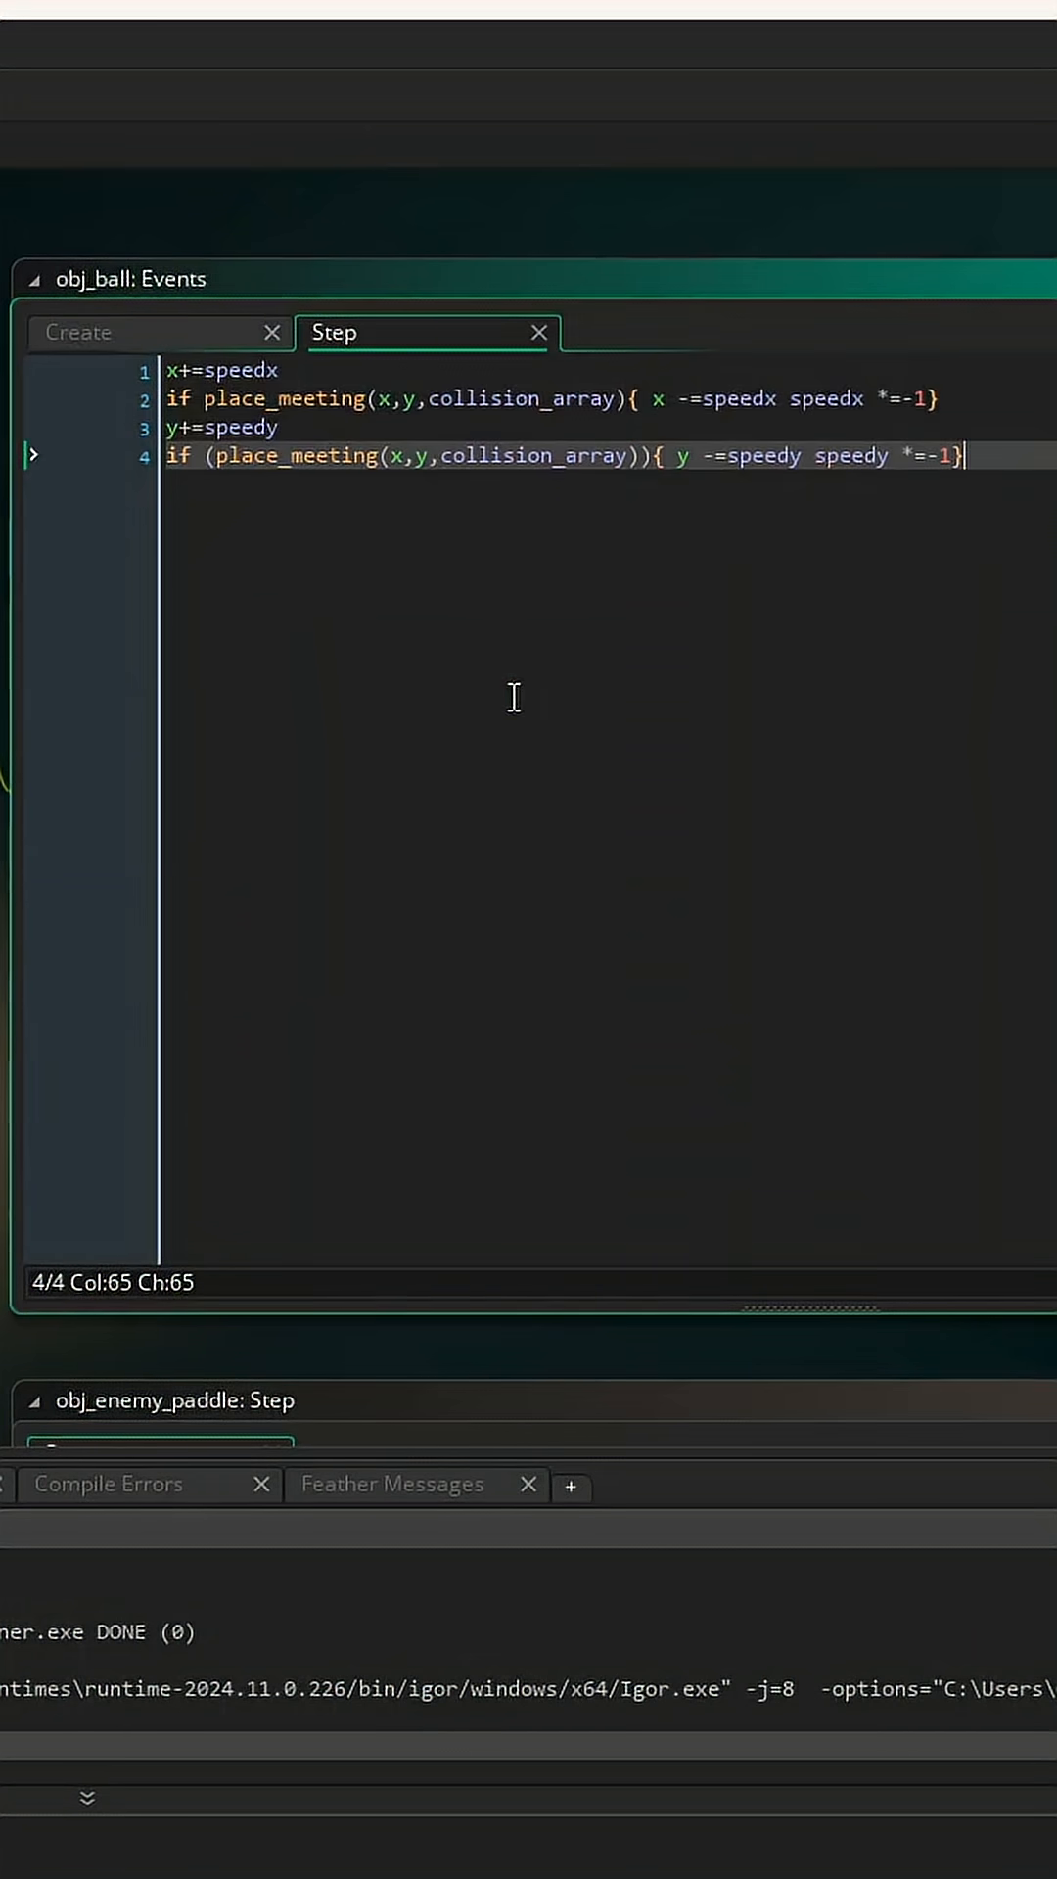
mouse_move(366, 458)
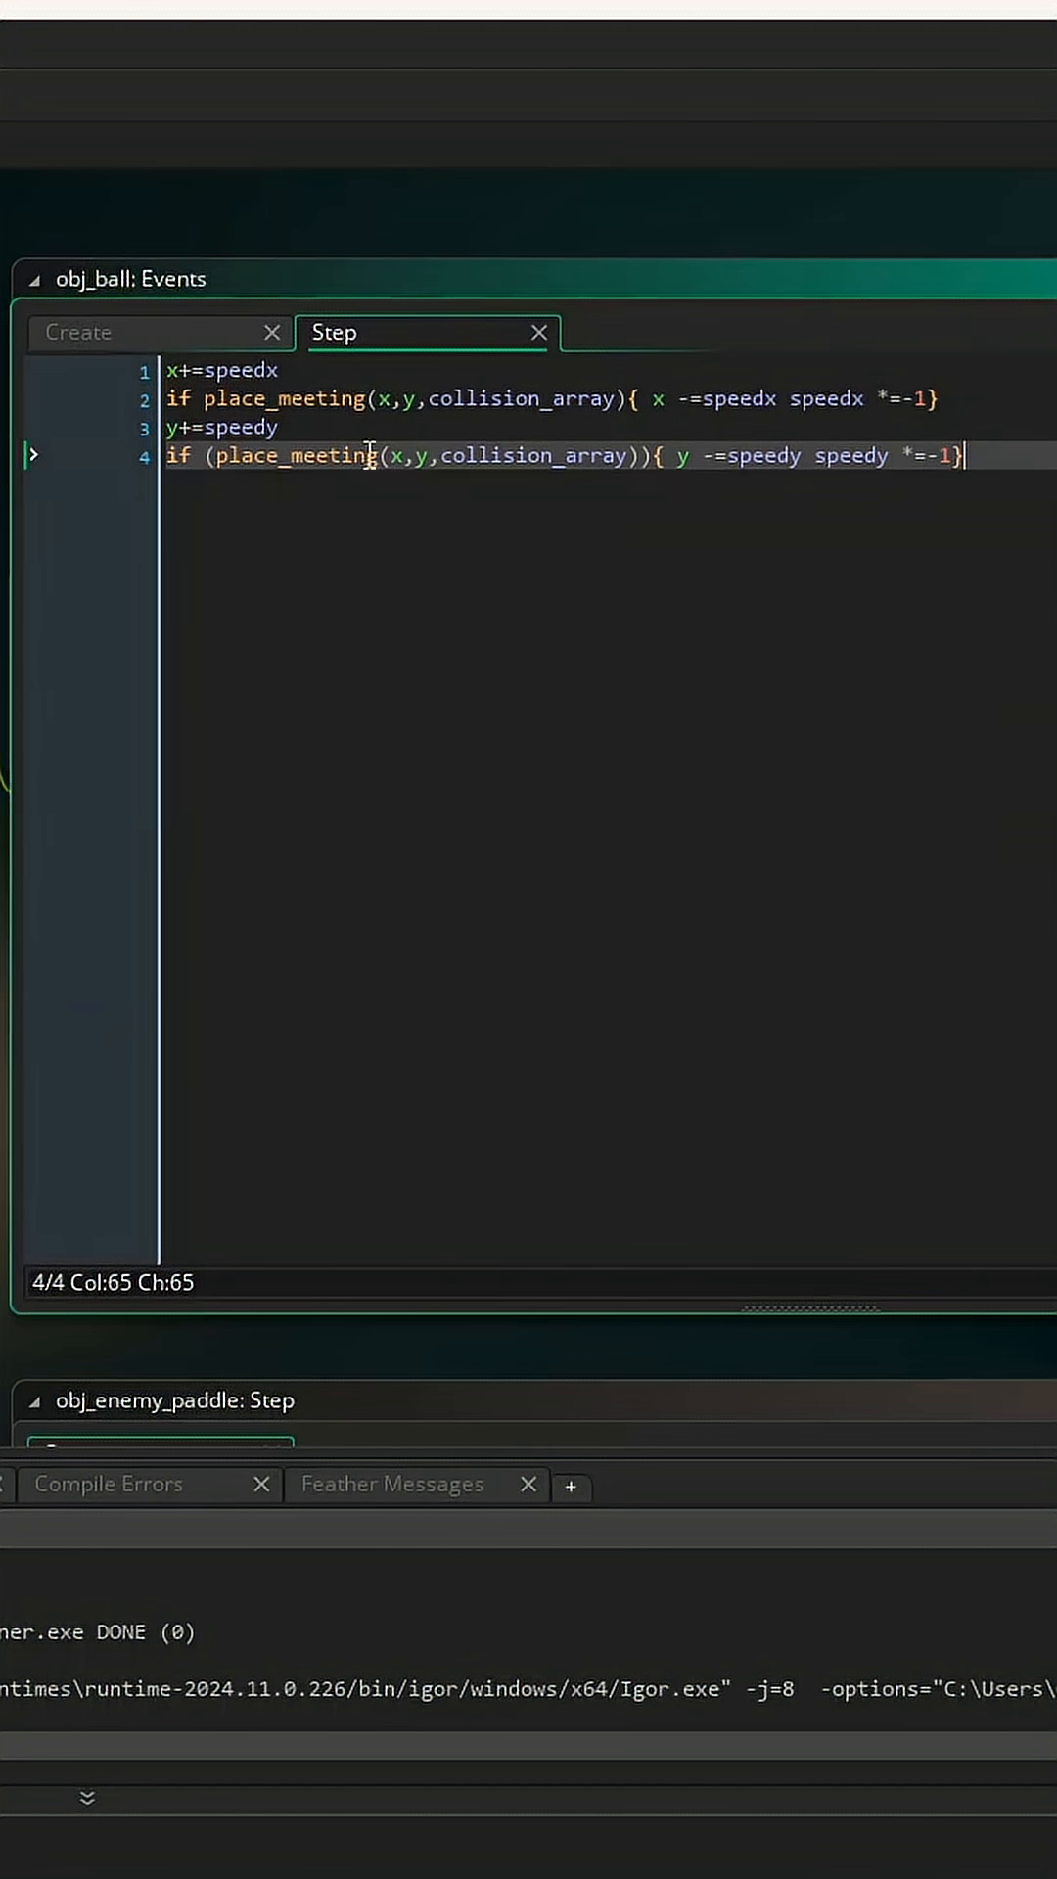
mouse_move(372, 456)
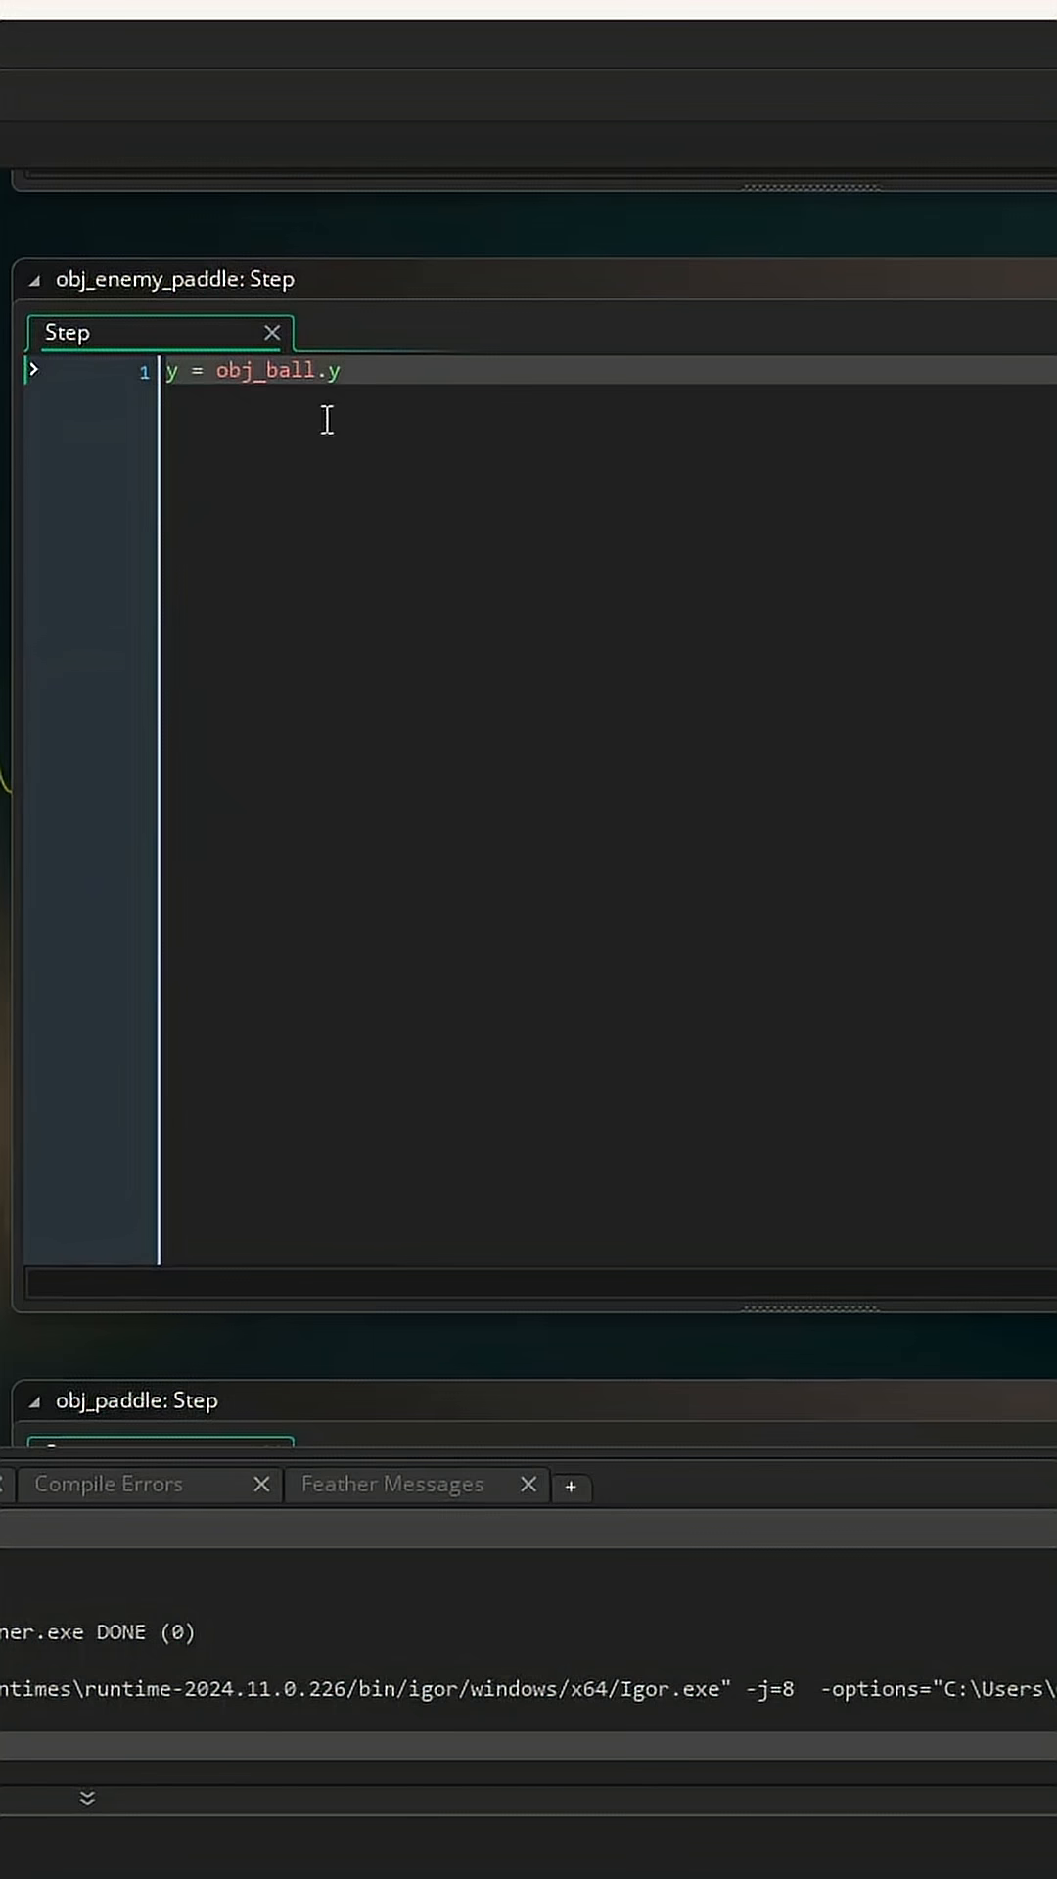
mouse_move(327, 419)
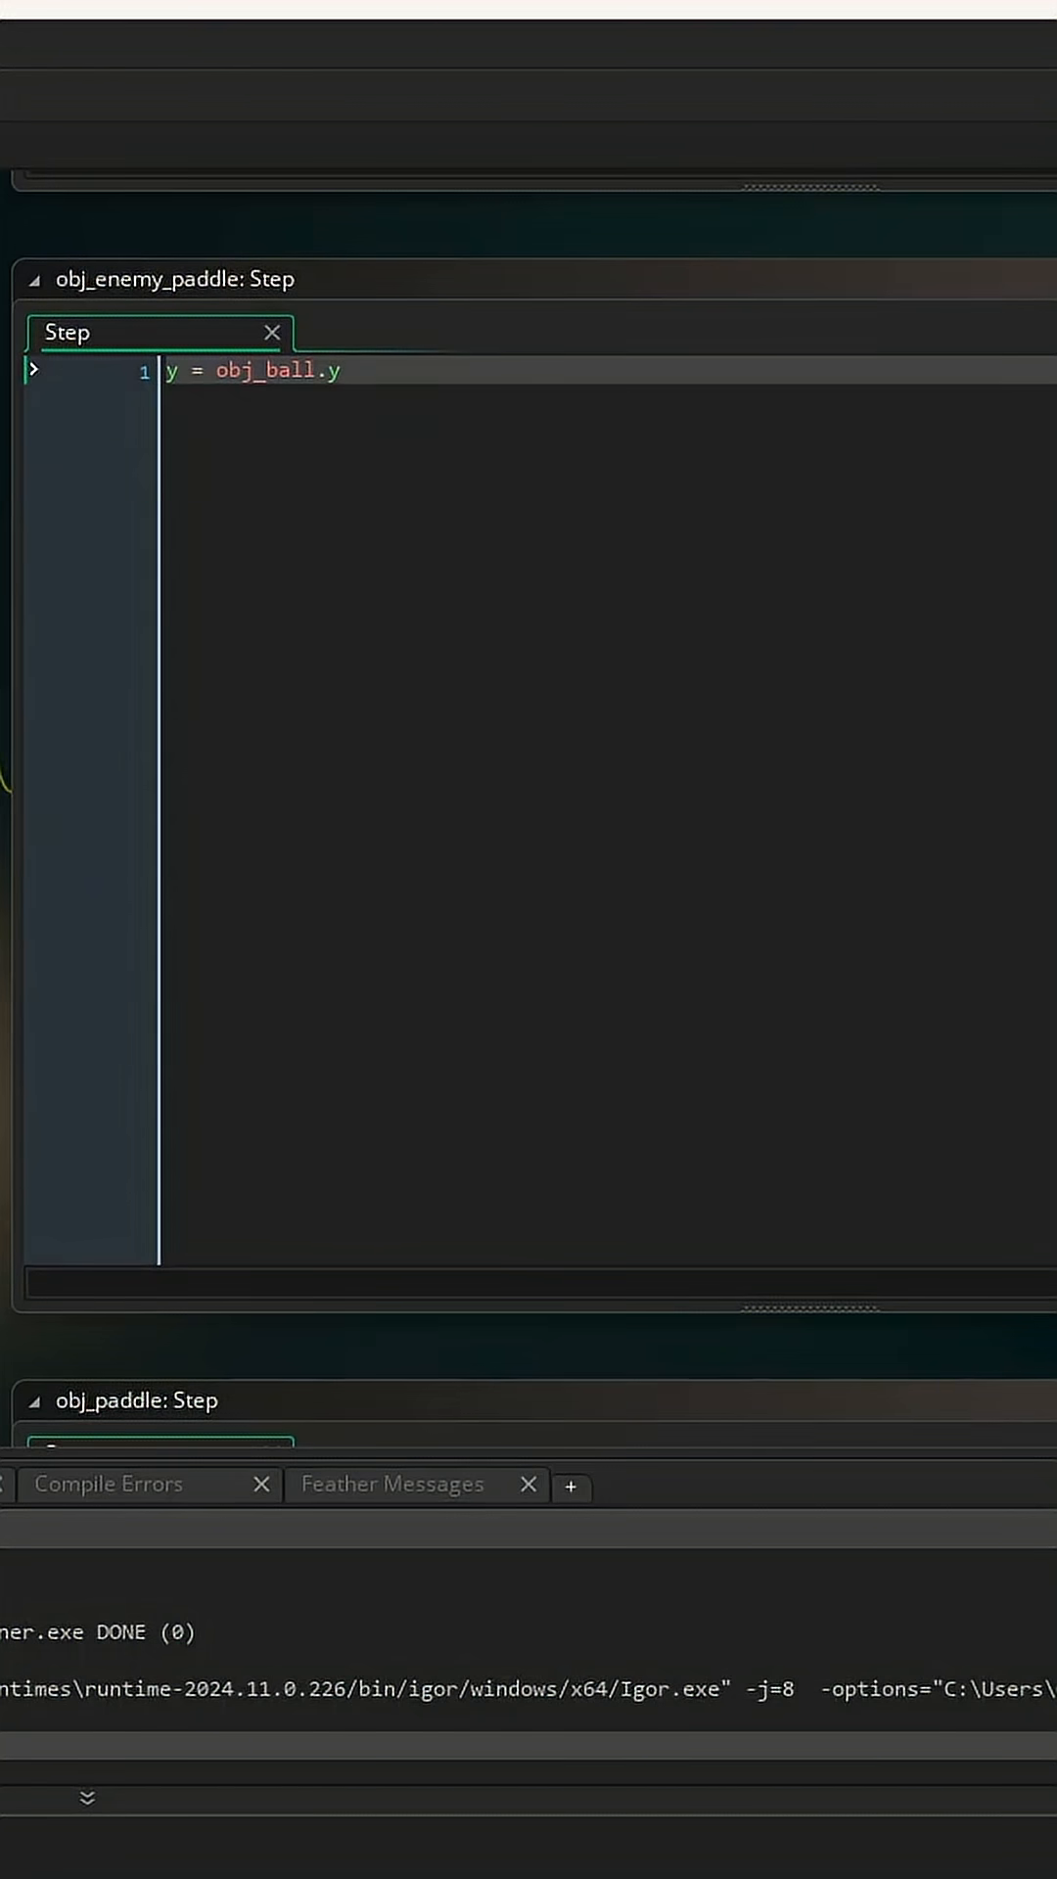